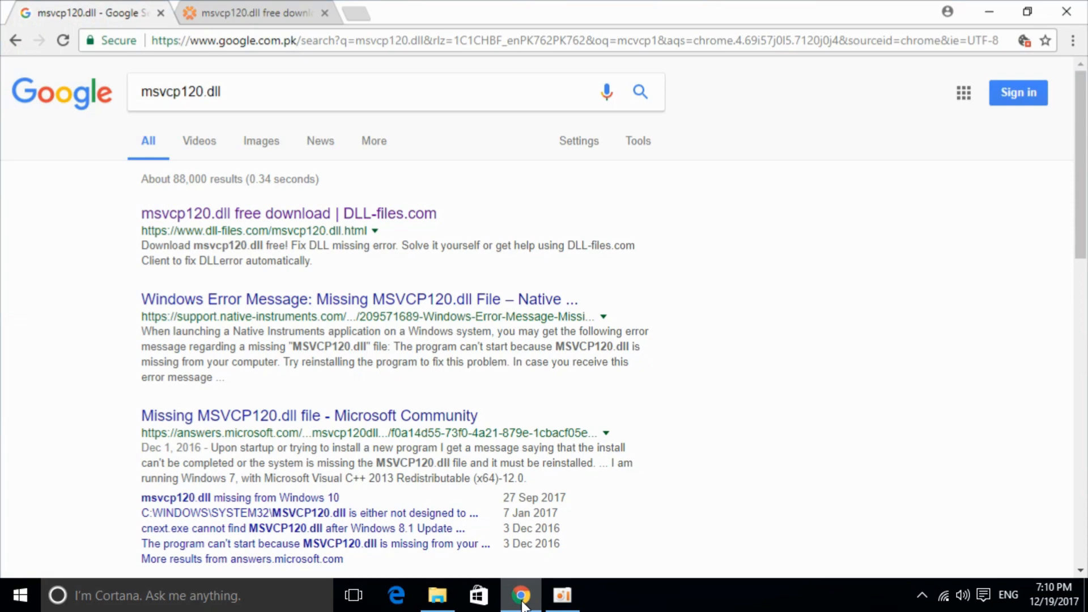
mouse_move(37, 251)
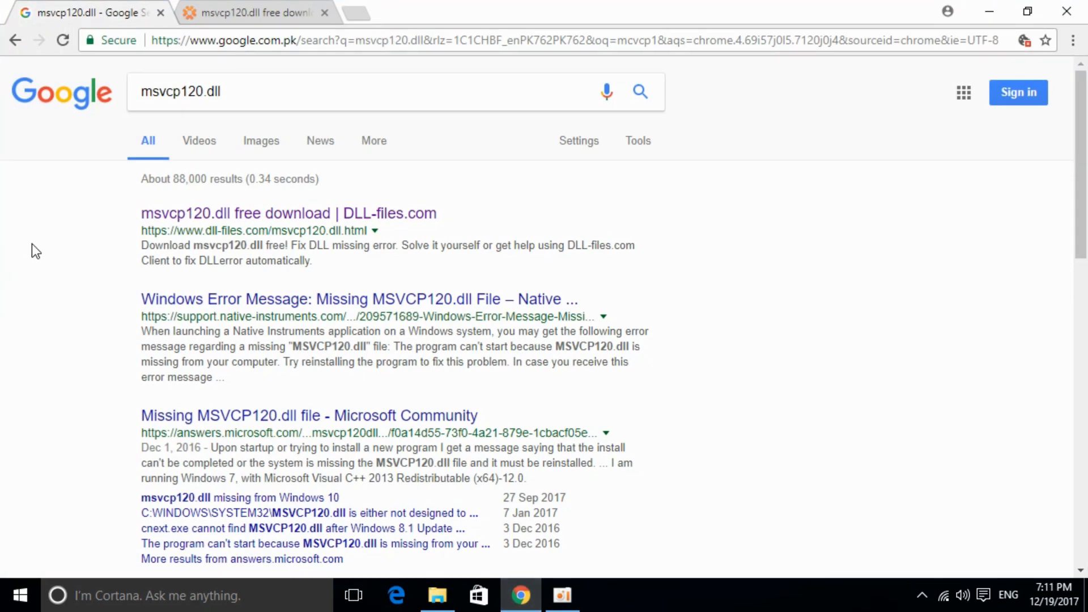
Check the Google results, then return to the DLL-files.com msvcp120.dll 64-bit/32-bit versions table.
click(288, 213)
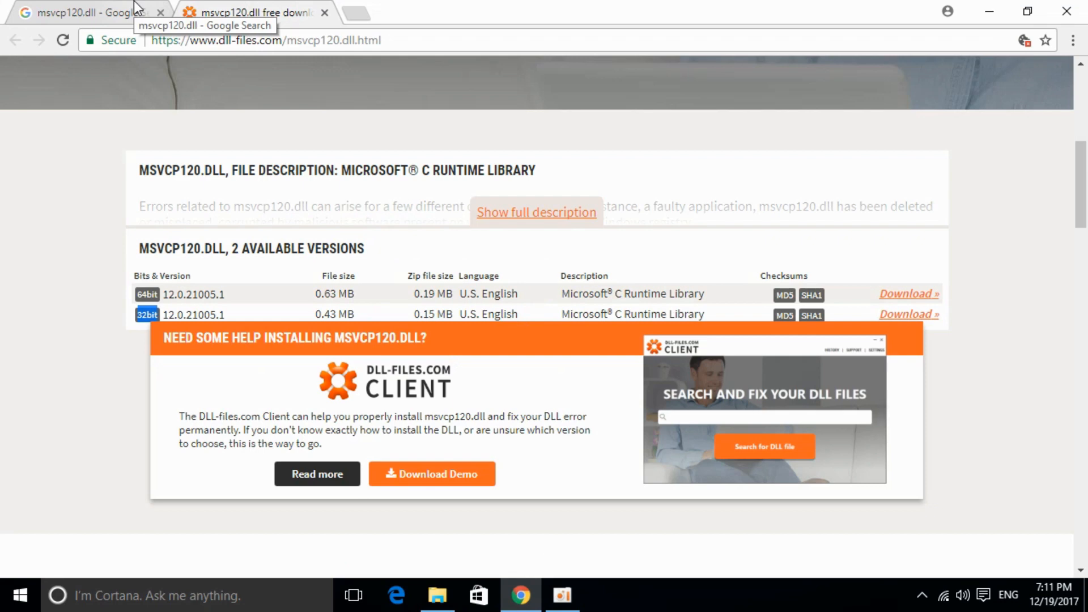
click(83, 12)
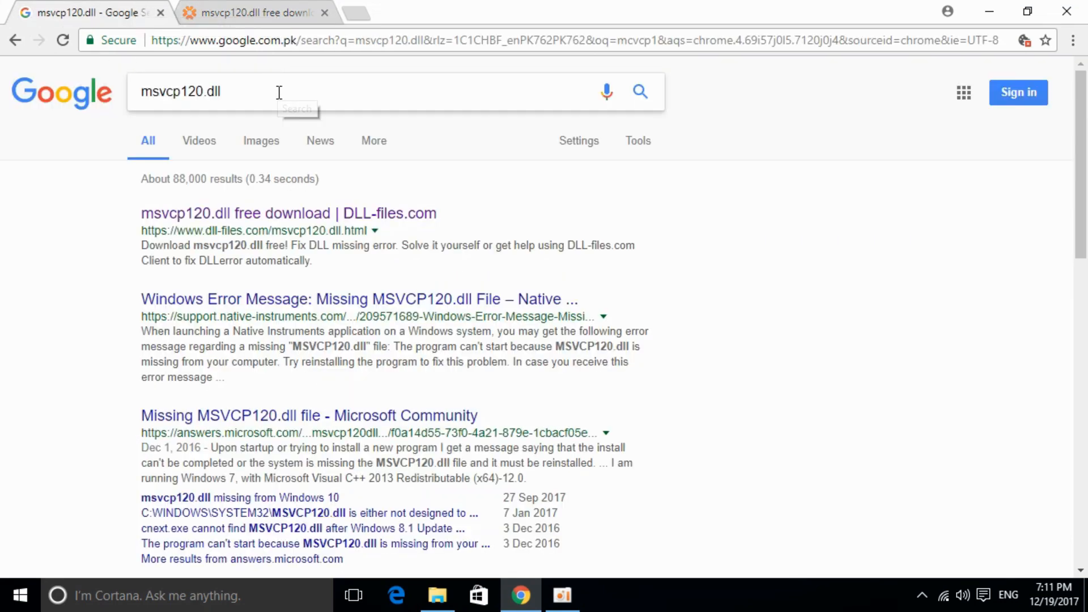
triple_click(181, 92)
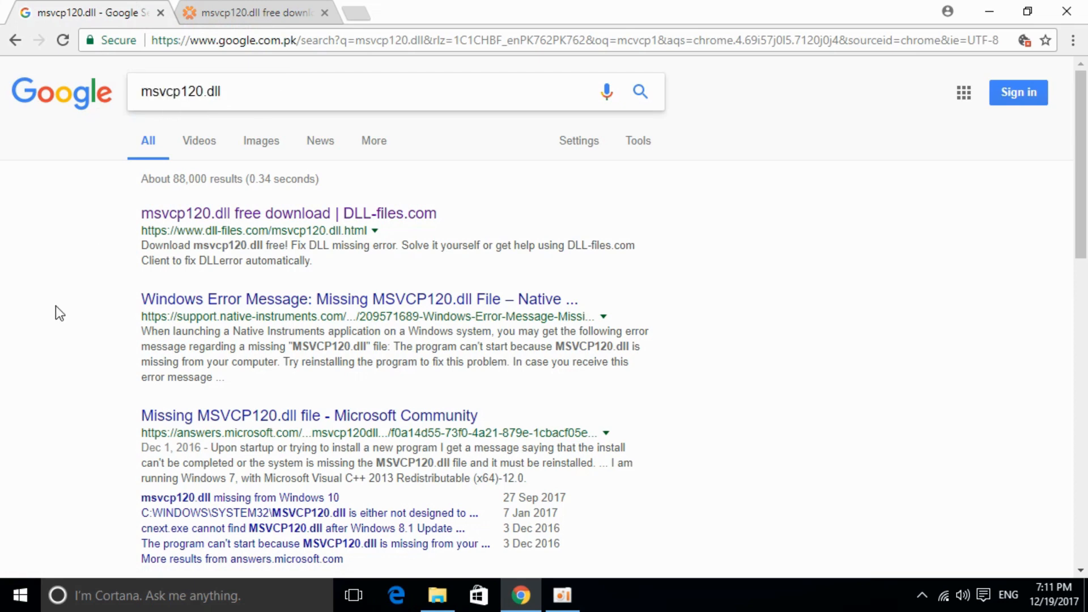
mouse_move(203, 238)
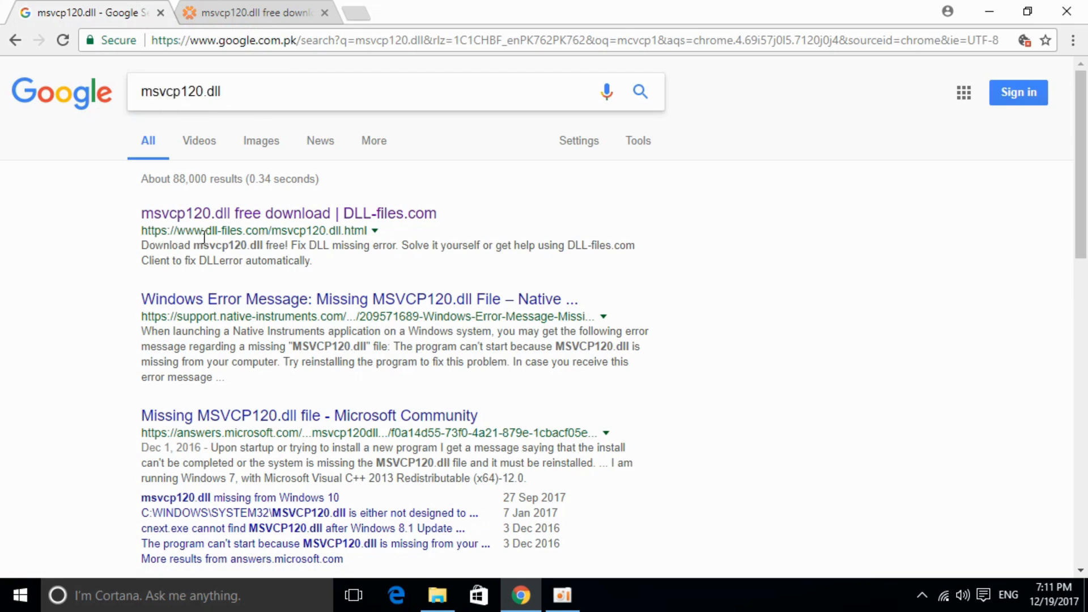
mouse_move(299, 232)
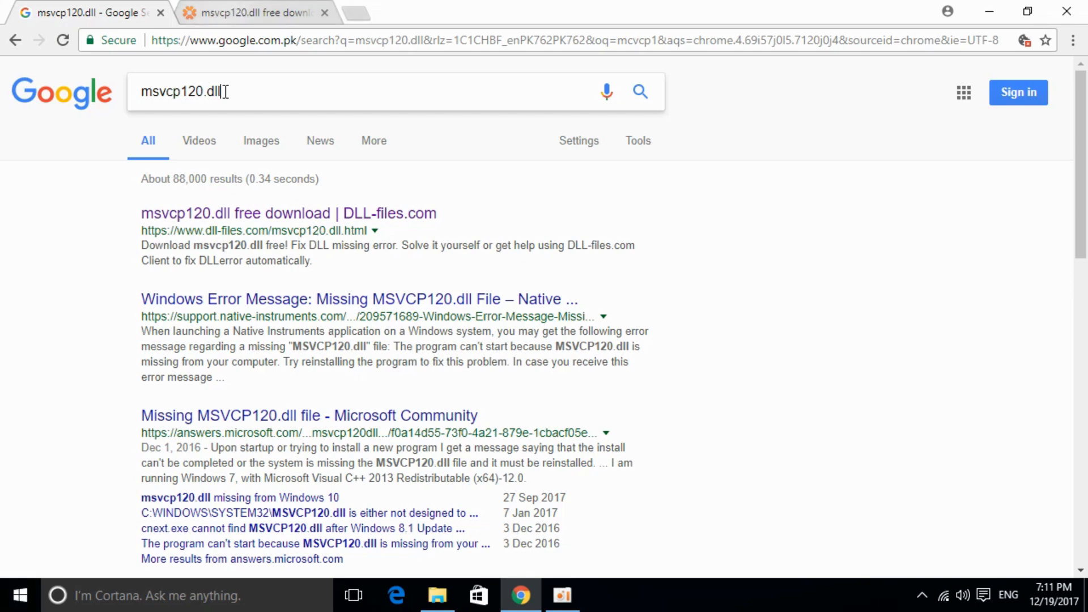
click(289, 213)
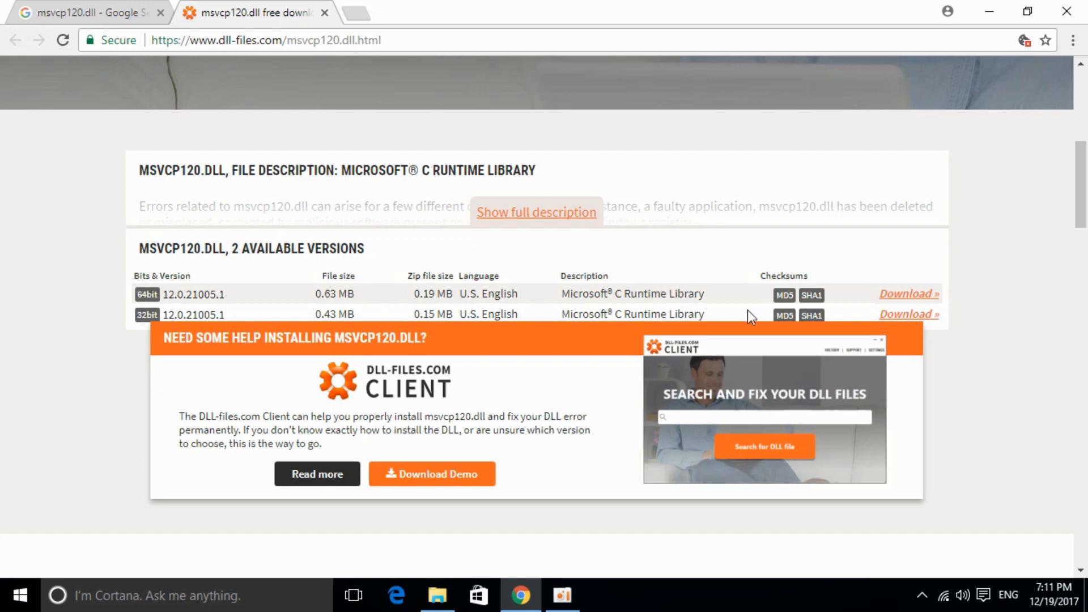
mouse_move(83, 467)
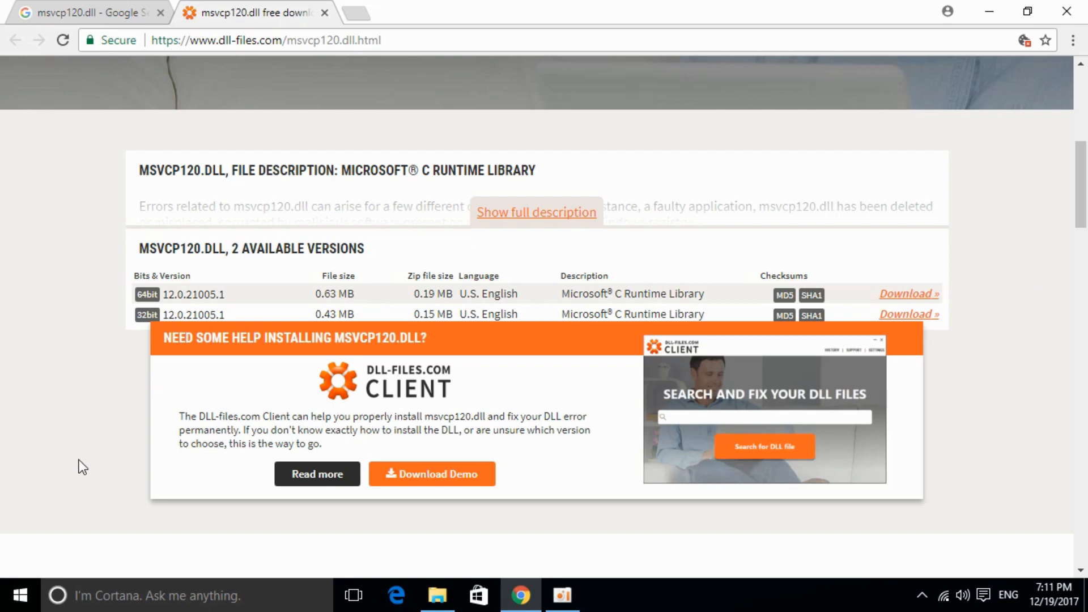
Launch System Information by searching 'syste' from the Start menu.
click(19, 595)
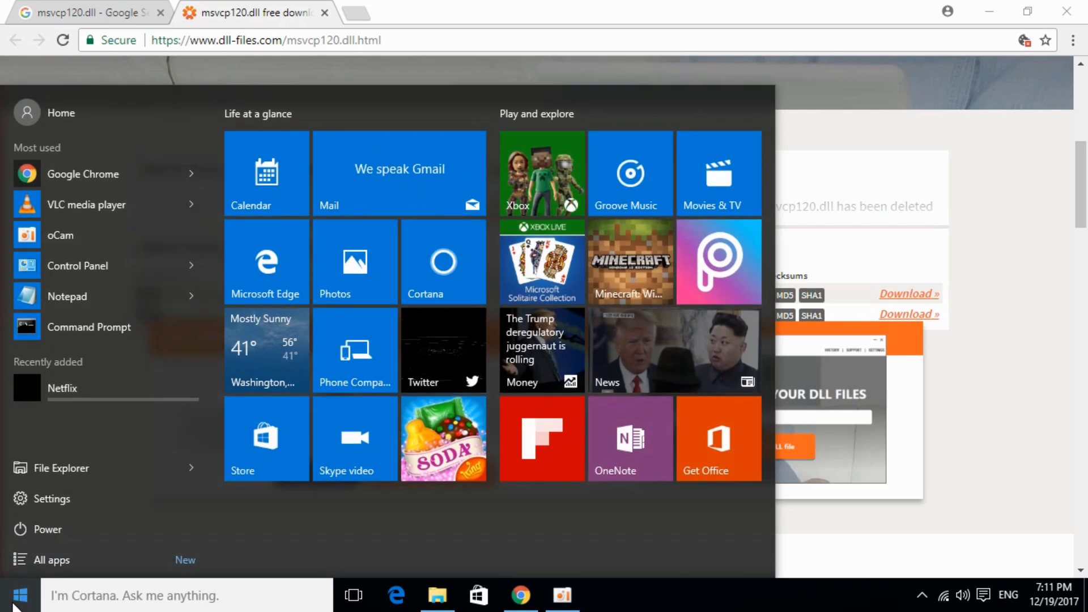
text(system inf)
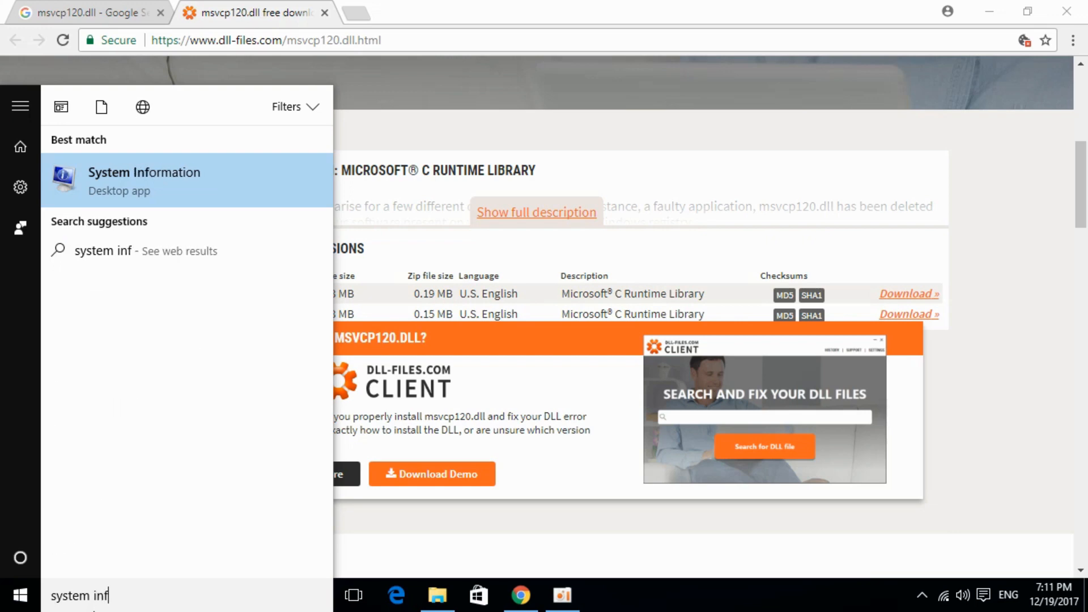
click(143, 180)
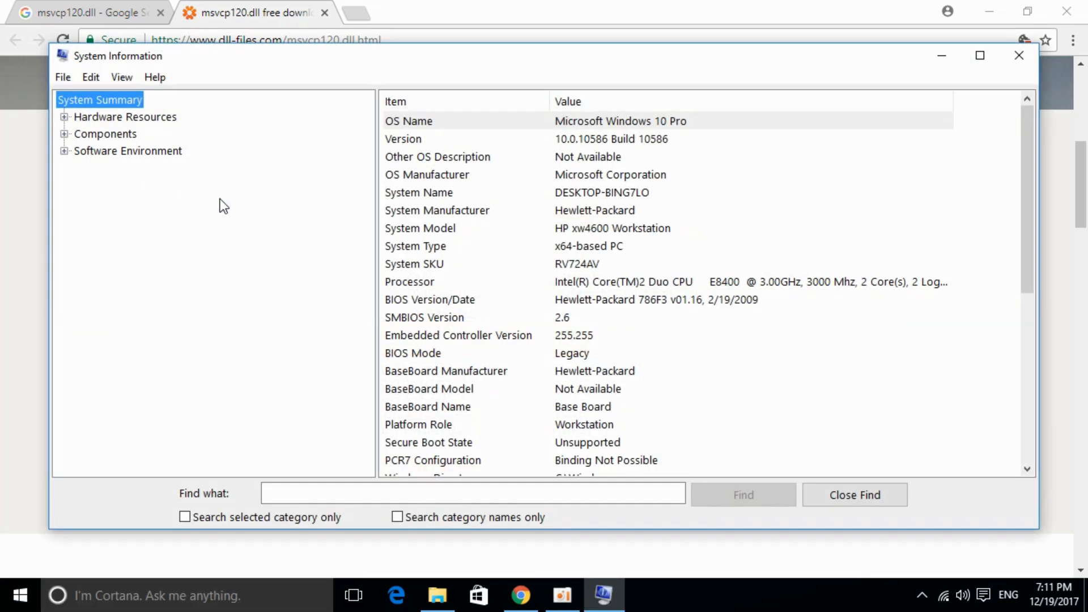
Confirm the System Type entry reads x64-based PC.
click(415, 245)
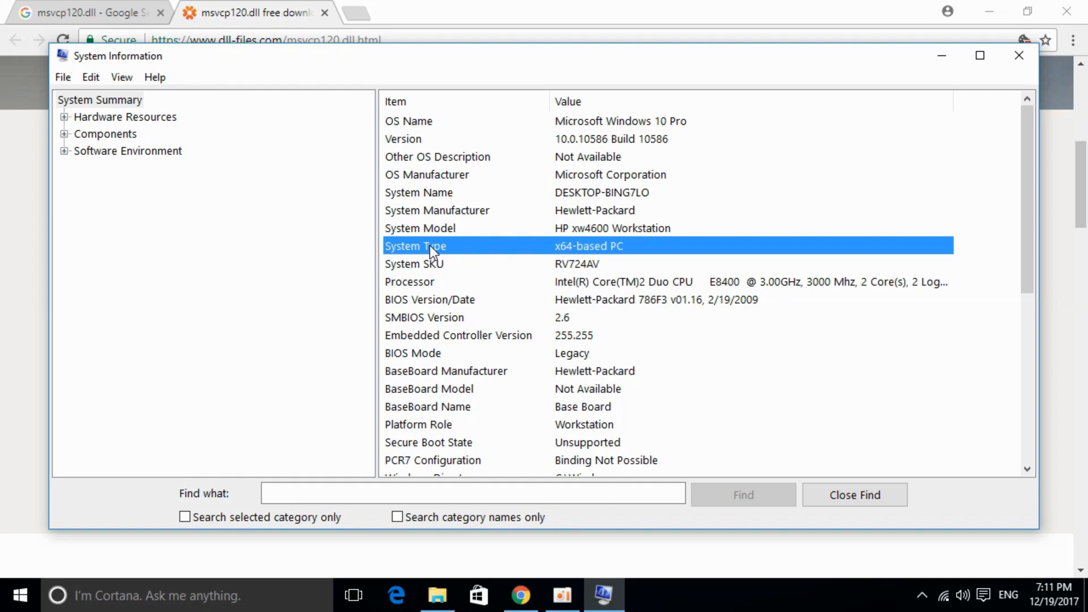
mouse_move(291, 247)
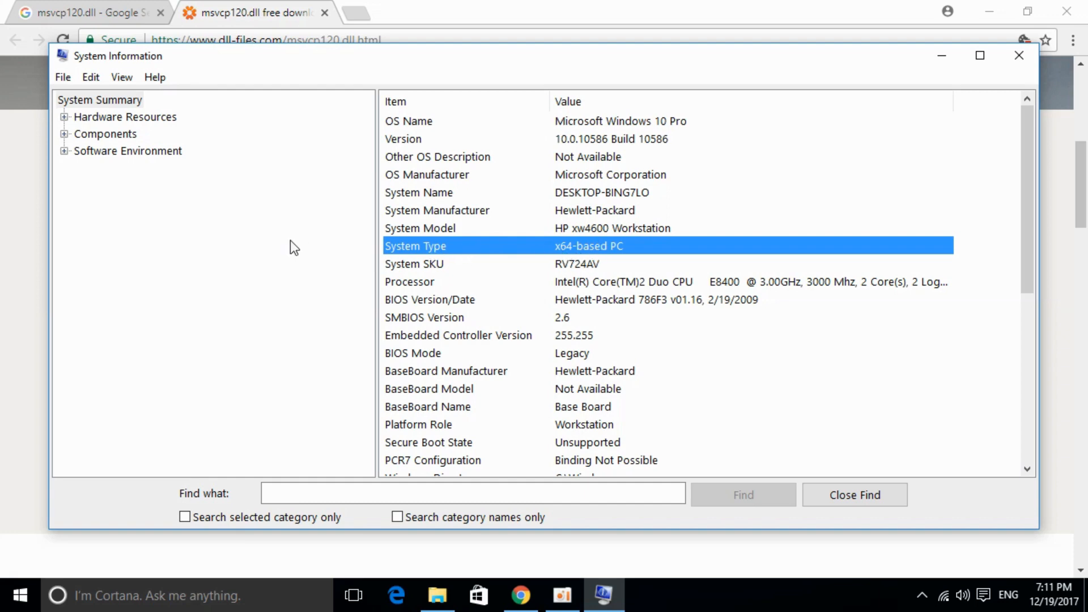
mouse_move(483, 250)
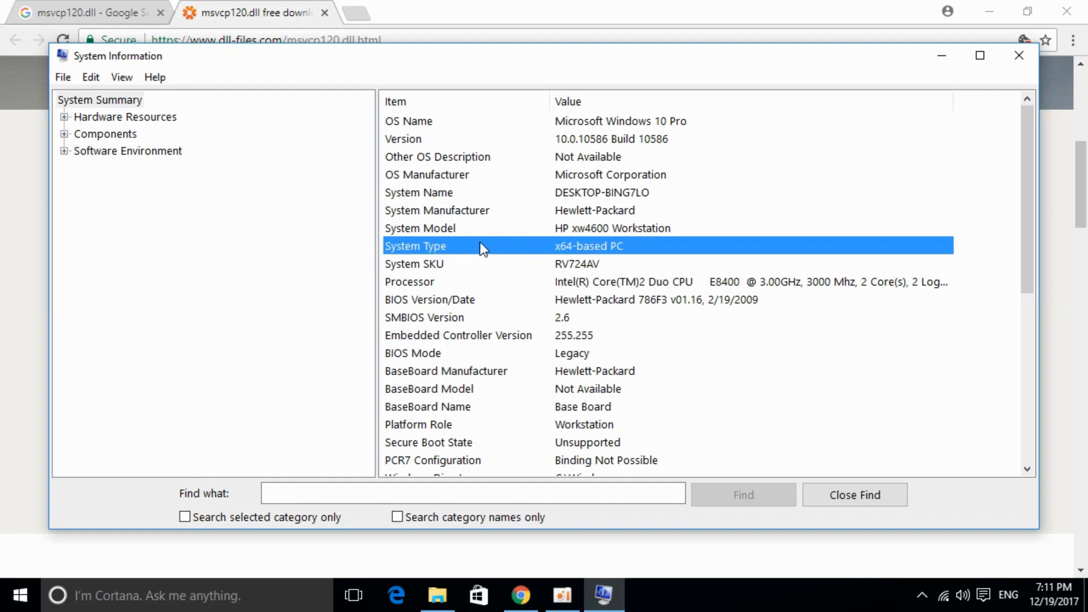
mouse_move(562, 258)
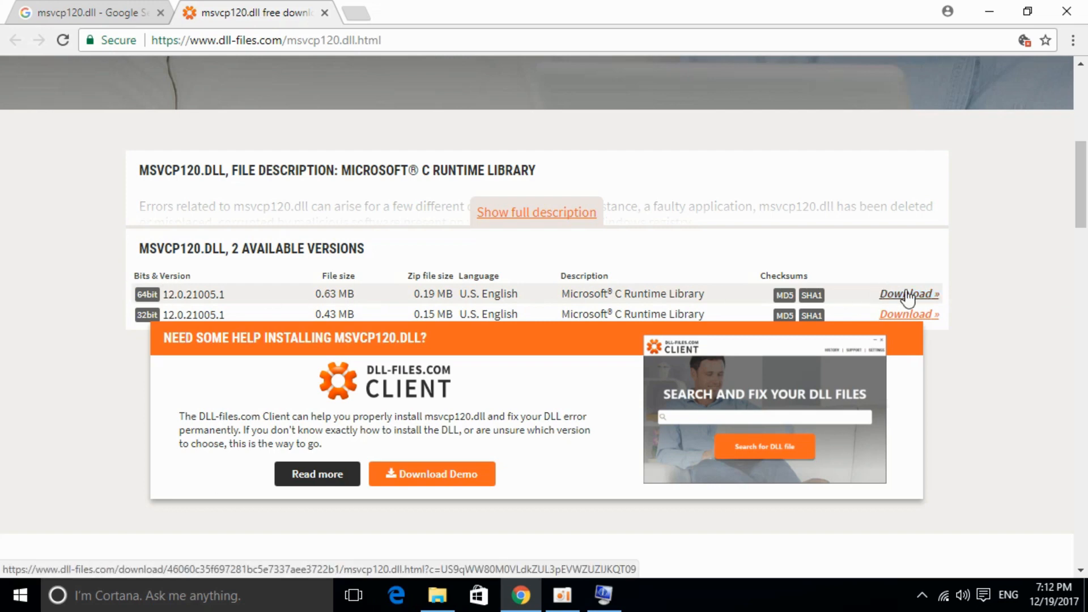
Download the 64-bit msvcp120.dll as msvcp120.zip and open the archive.
click(906, 294)
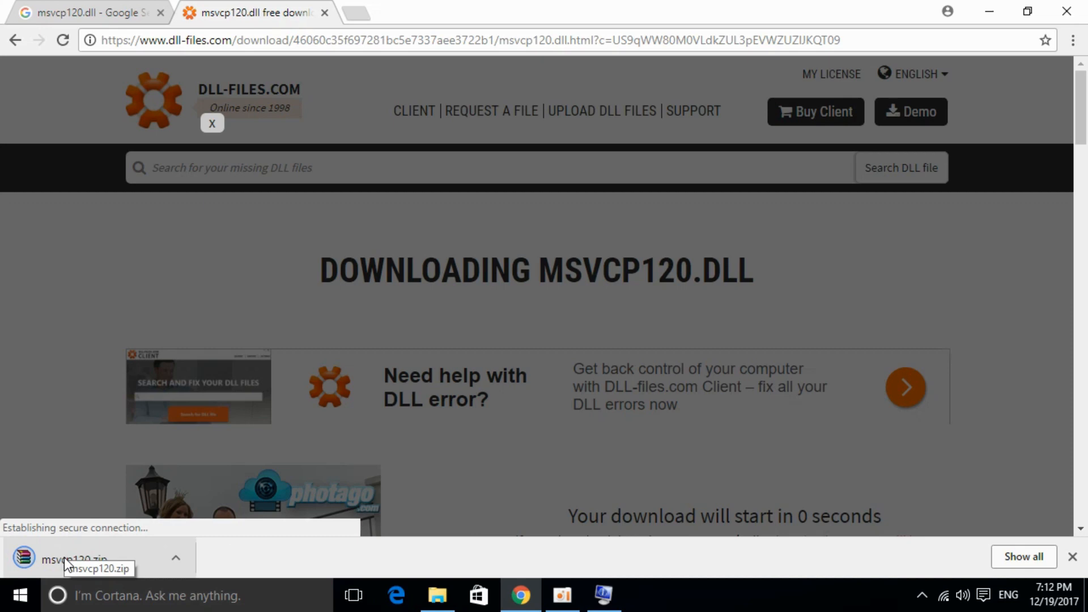
click(74, 560)
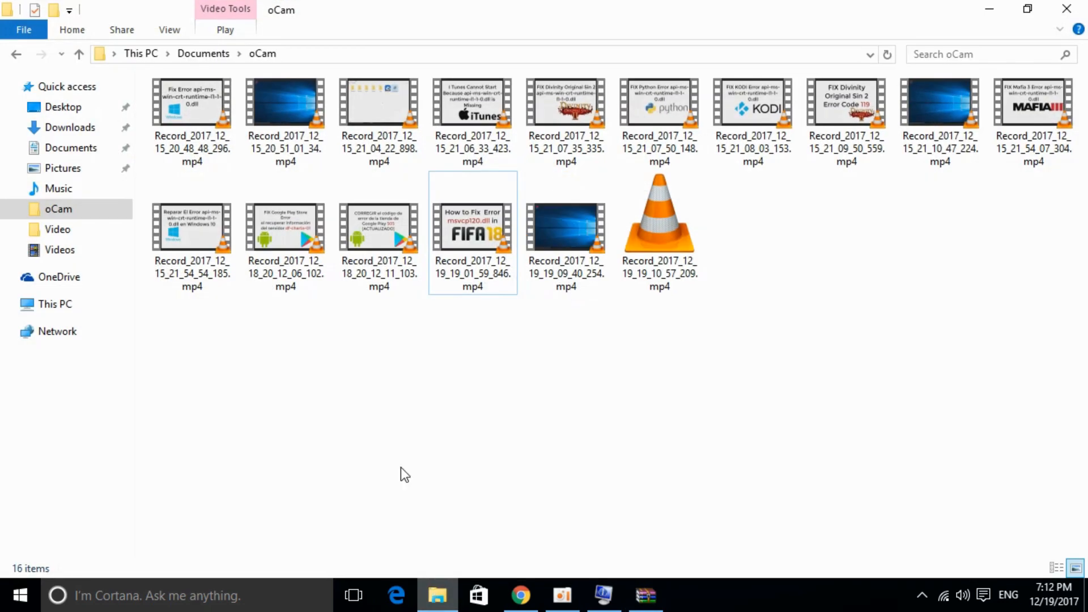
Browse File Explorer to C:\Windows\System32 with the msvcp120.zip WinRAR window in front.
click(54, 304)
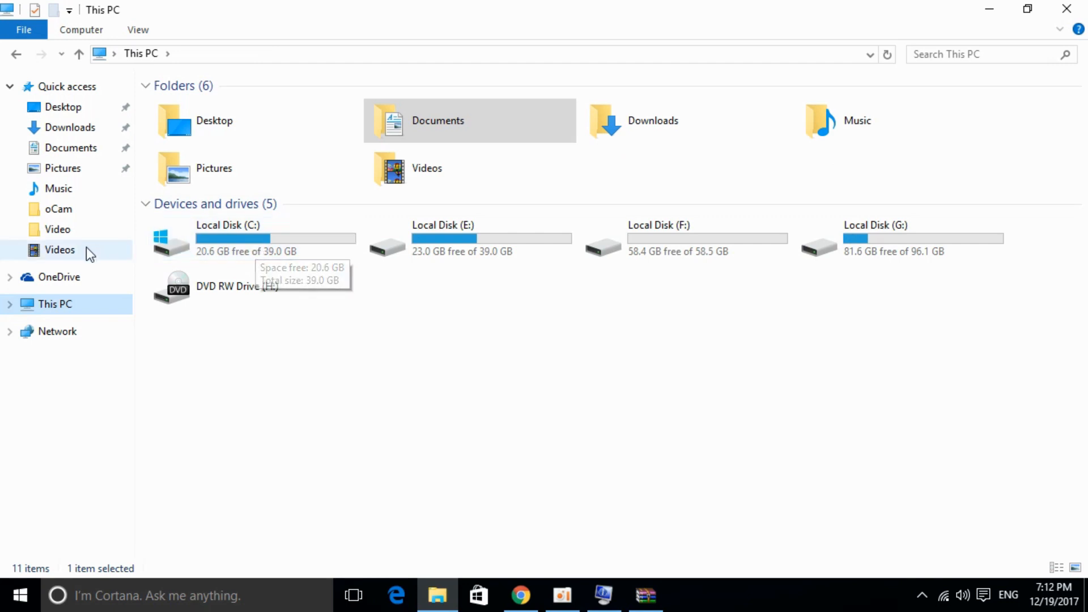
mouse_move(270, 238)
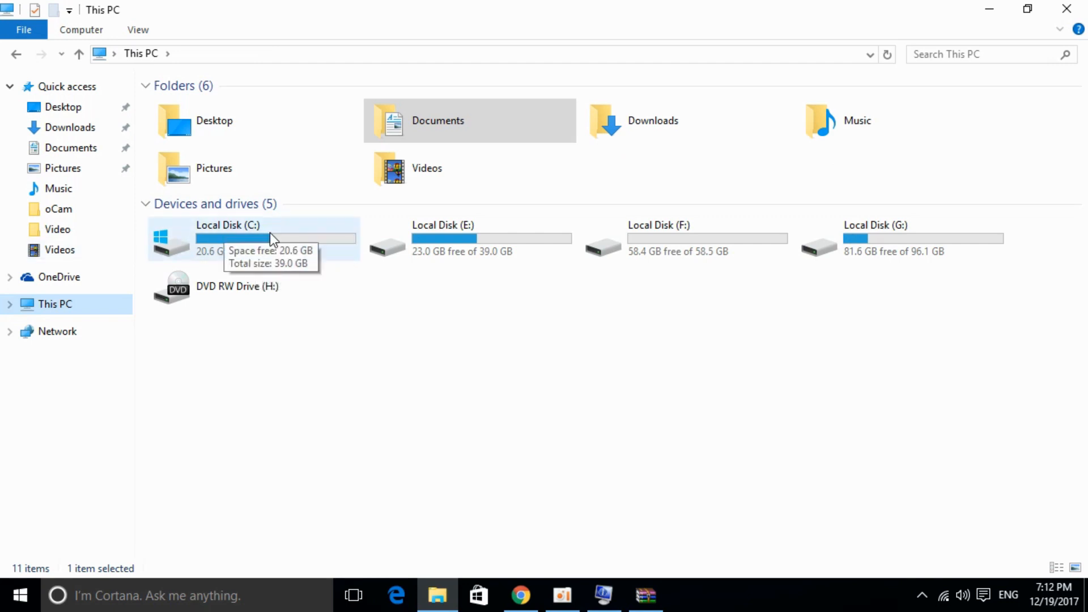
double_click(227, 239)
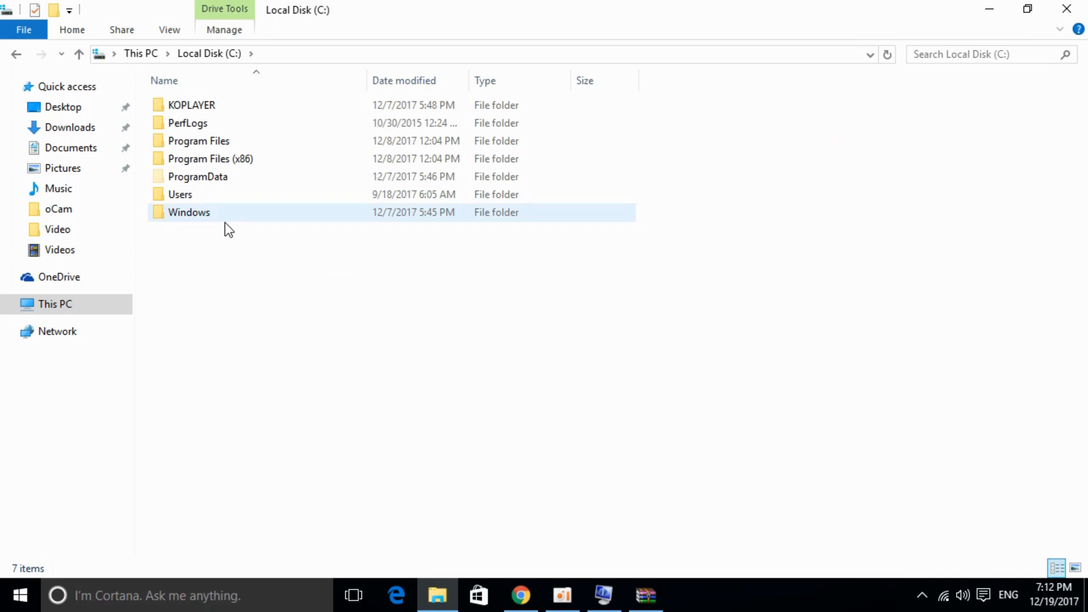
double_click(189, 212)
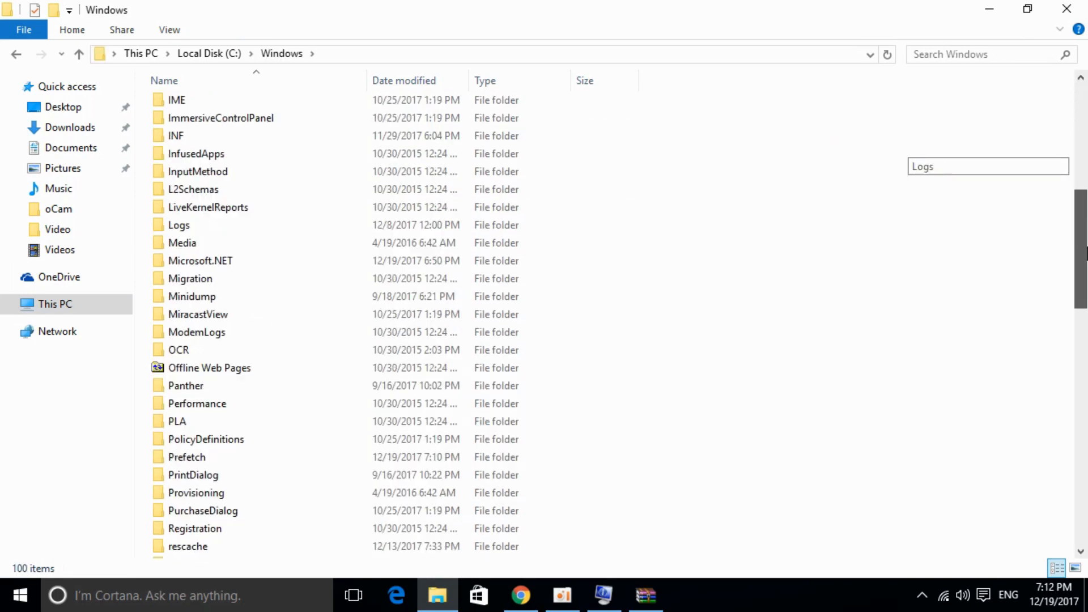
scroll(down, 3)
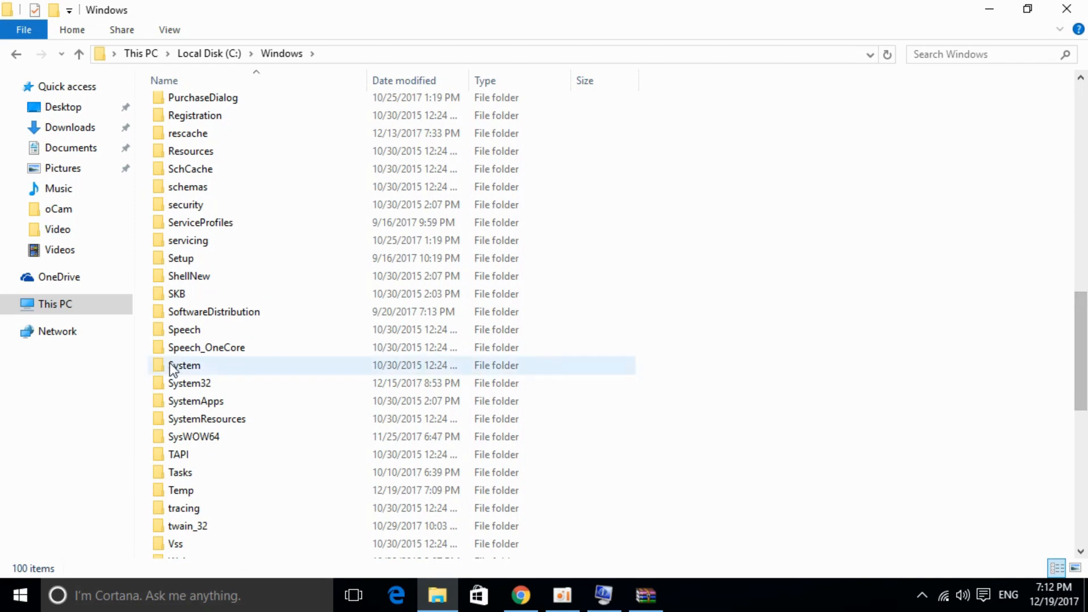
double_click(188, 384)
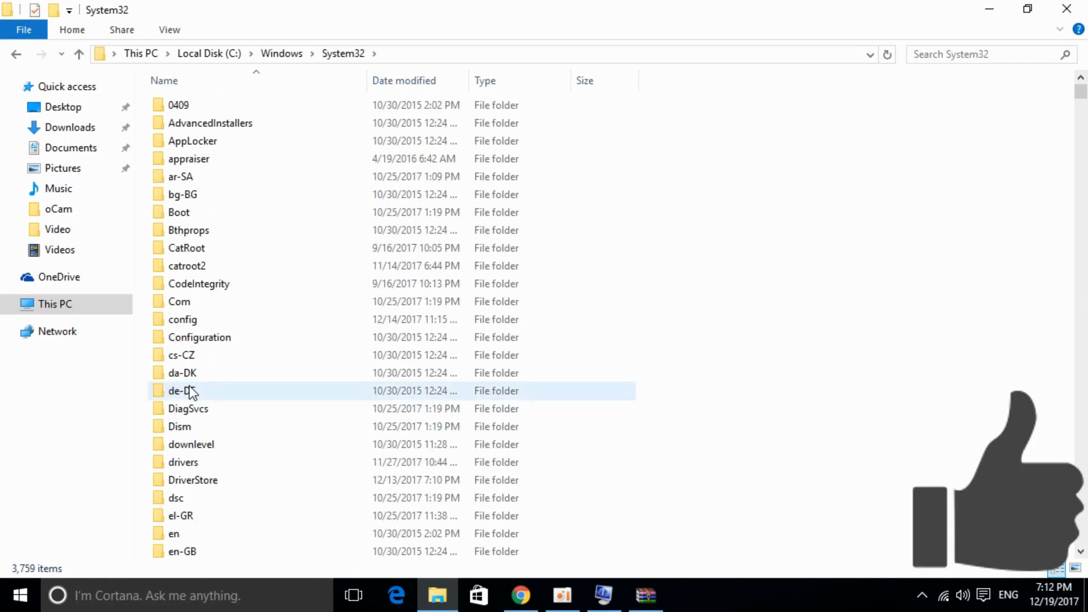
scroll(down, 3)
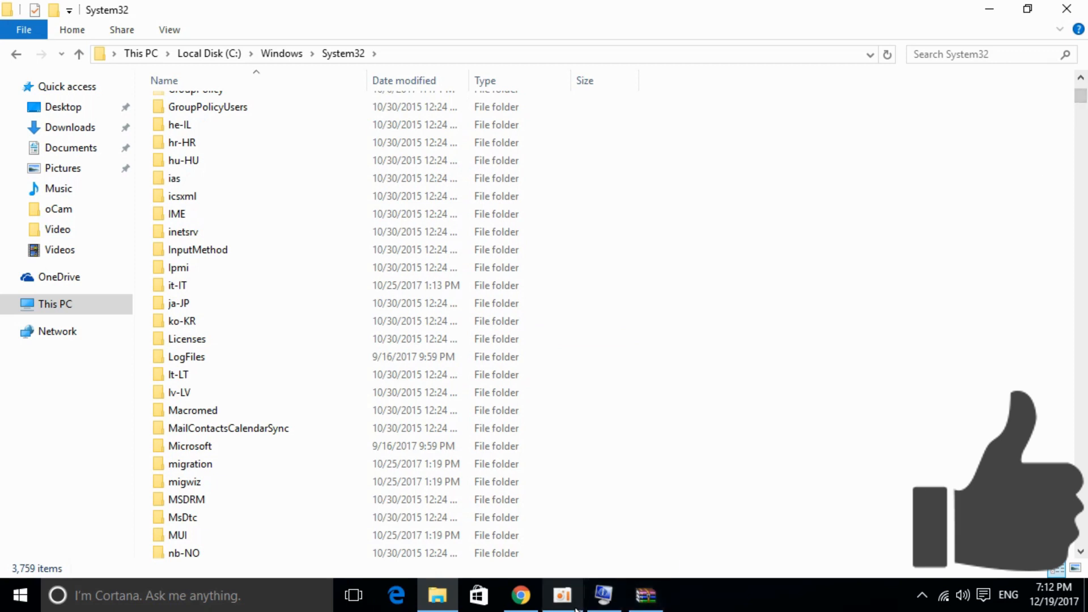
click(645, 594)
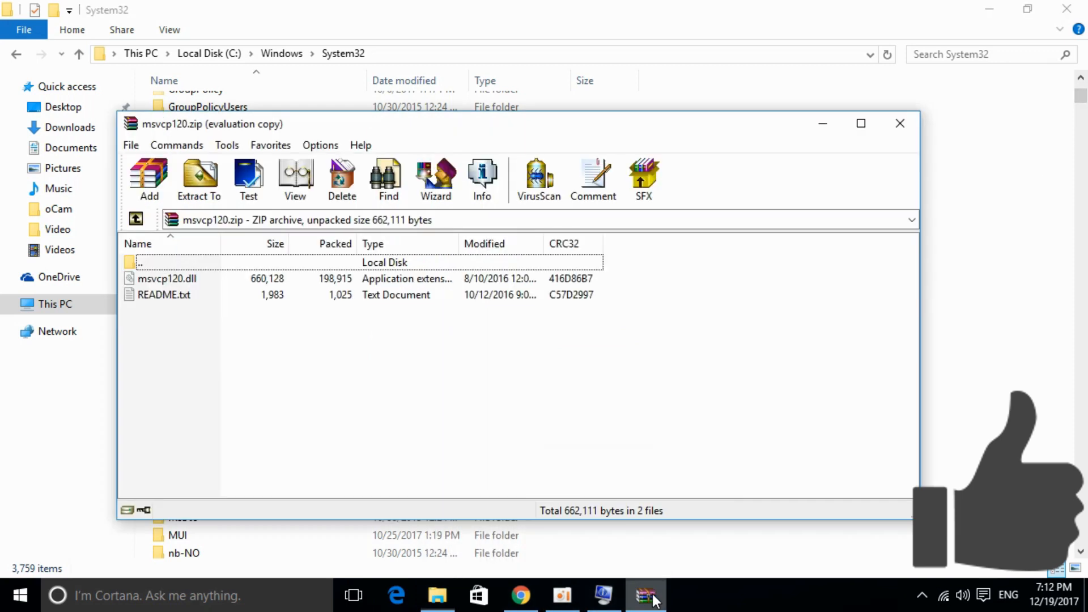
Move msvcp120.dll from the archive into System32, granting administrator permission.
click(166, 279)
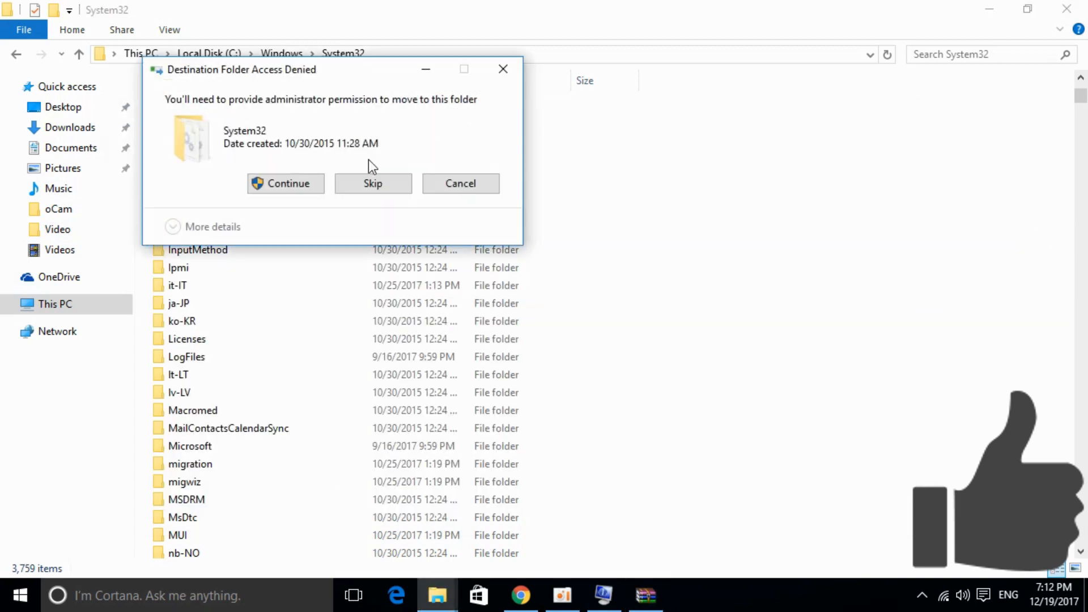
click(285, 183)
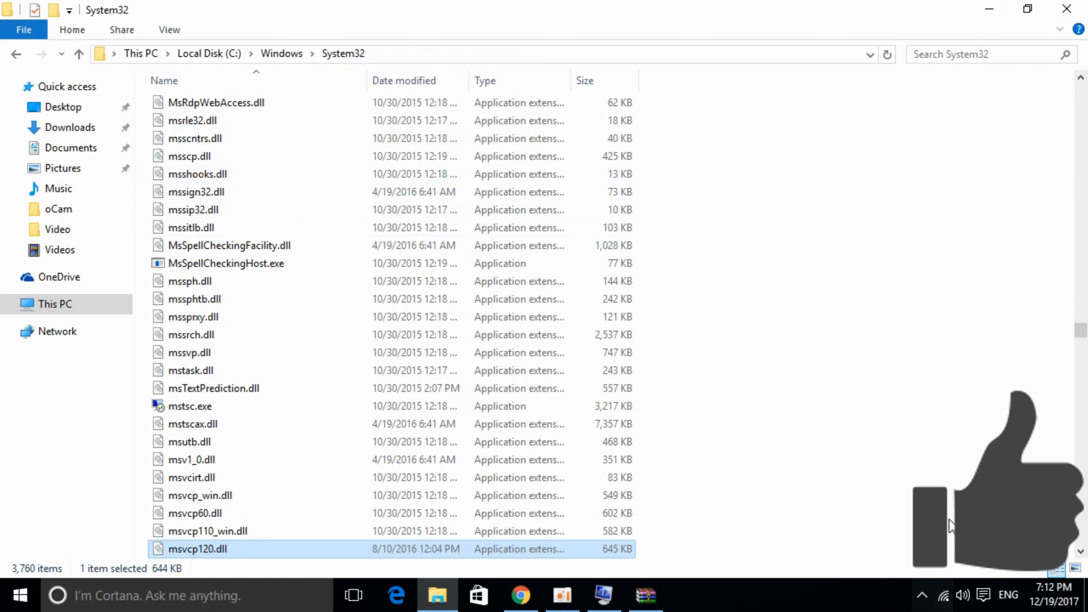
mouse_move(761, 333)
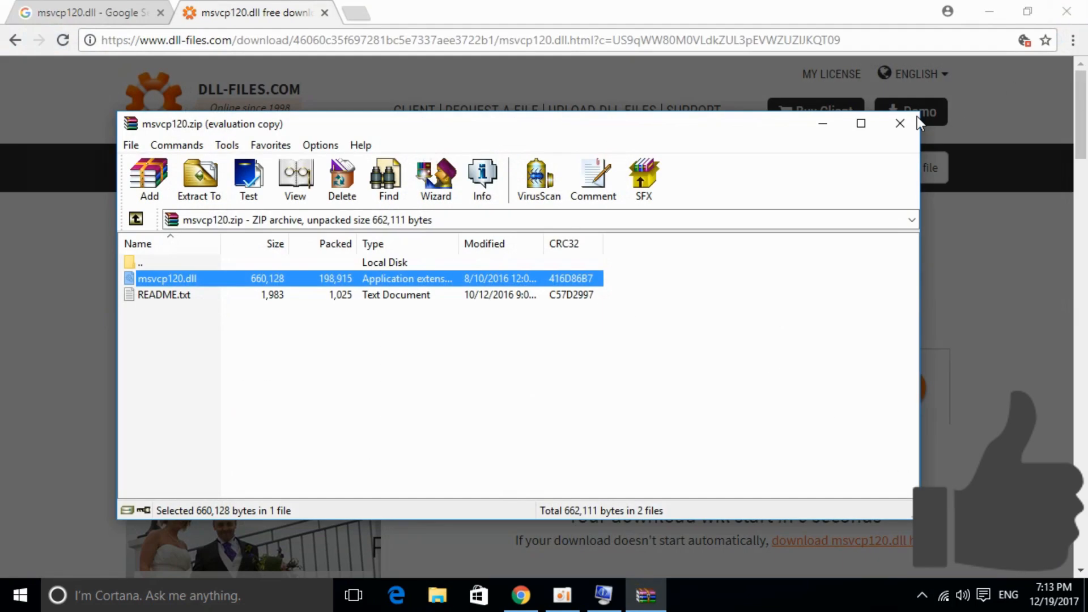
Close WinRAR, dismiss the Opera advert, and open a new Google tab.
click(900, 124)
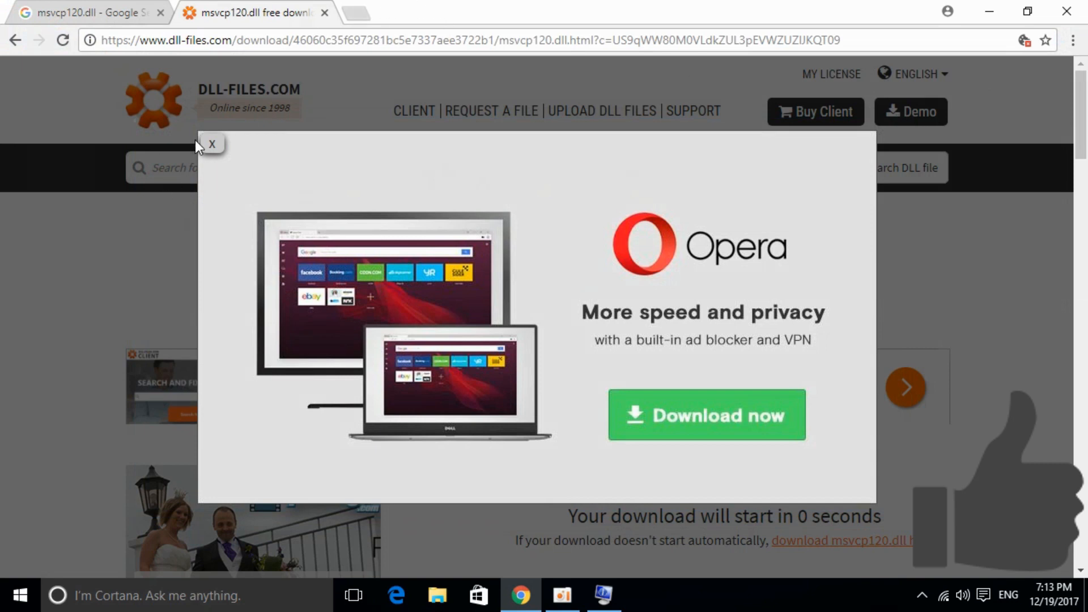
click(211, 143)
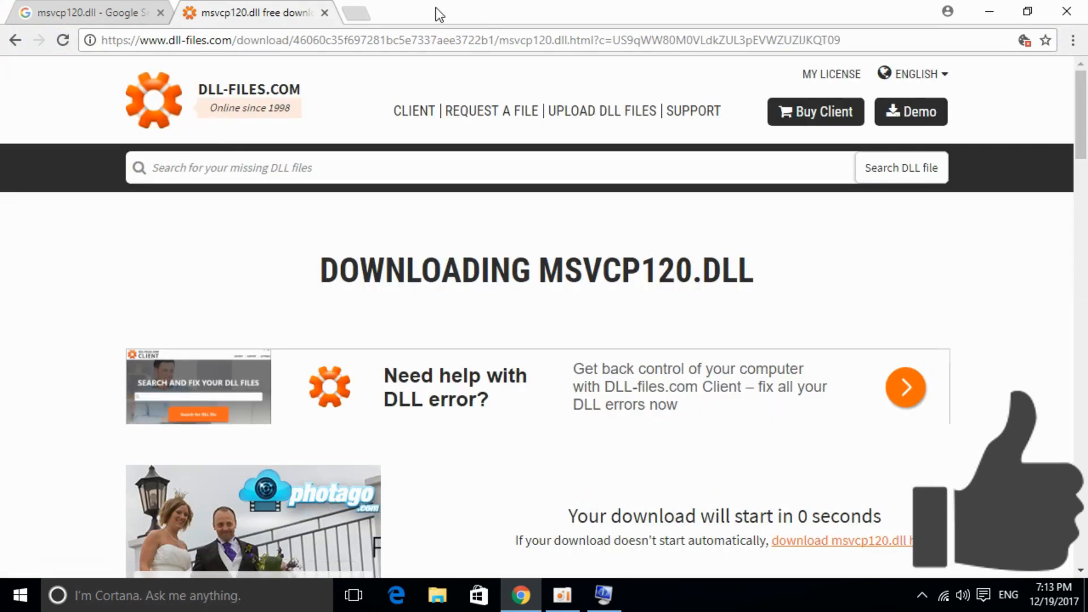
mouse_move(355, 21)
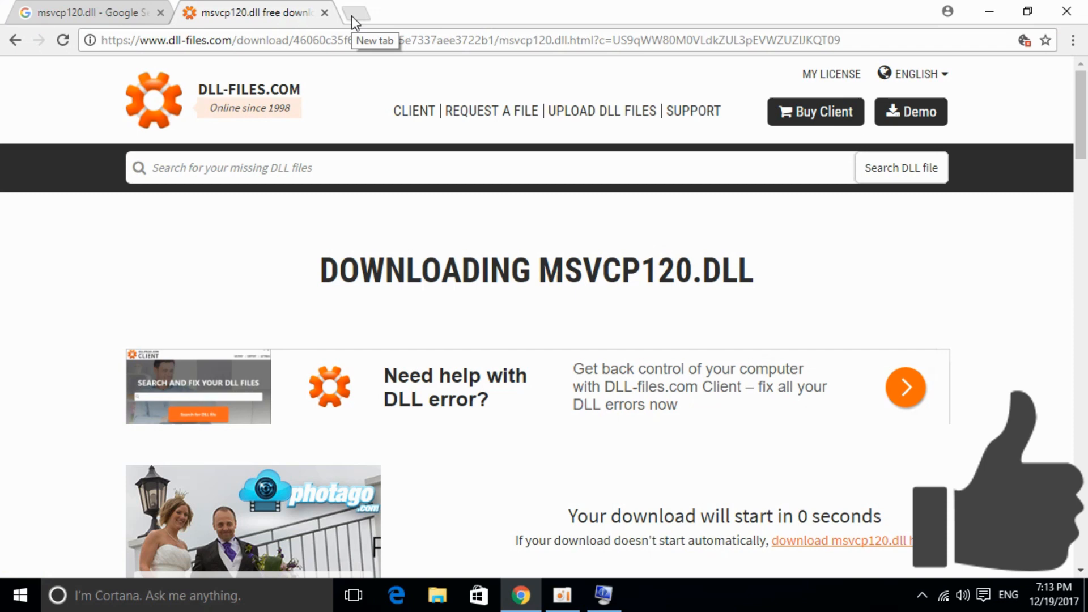
click(371, 13)
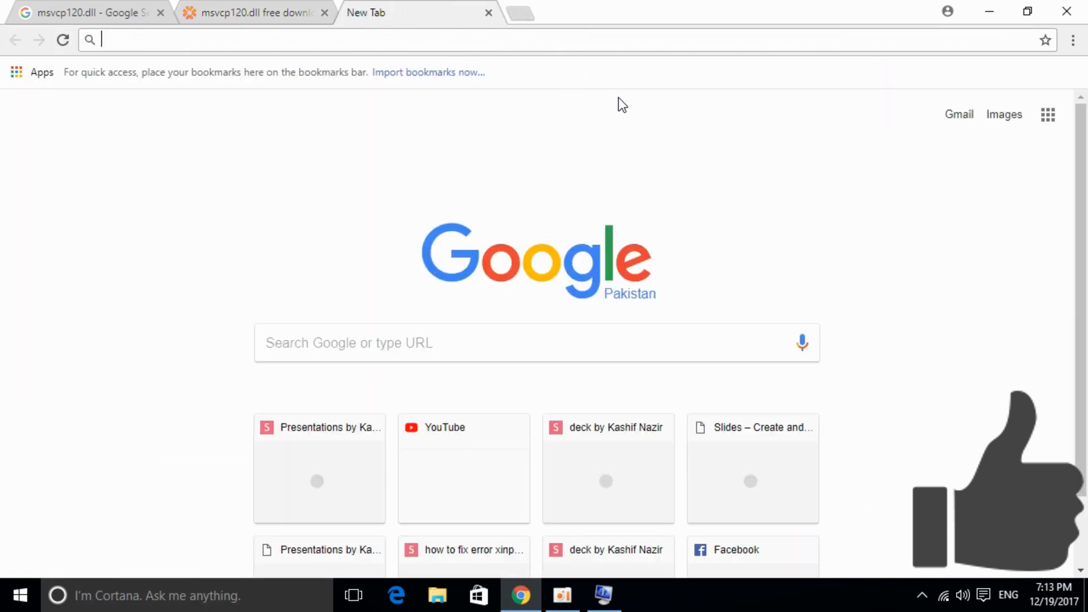
Search 'microsoft visual c++ 2015' and open the Microsoft redistributable result in a new tab.
text(mi)
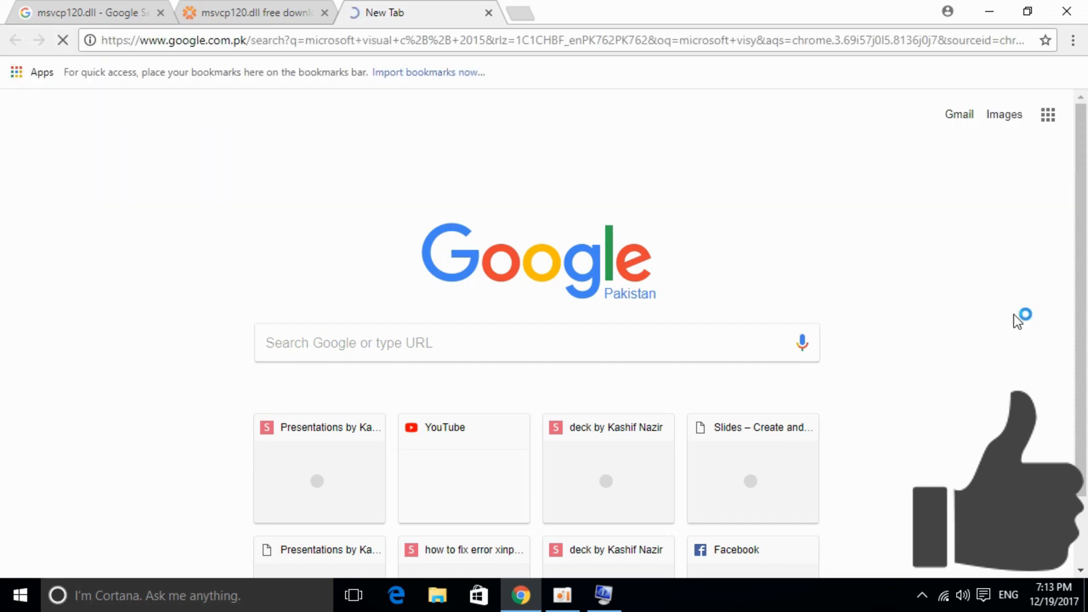
right_click(187, 213)
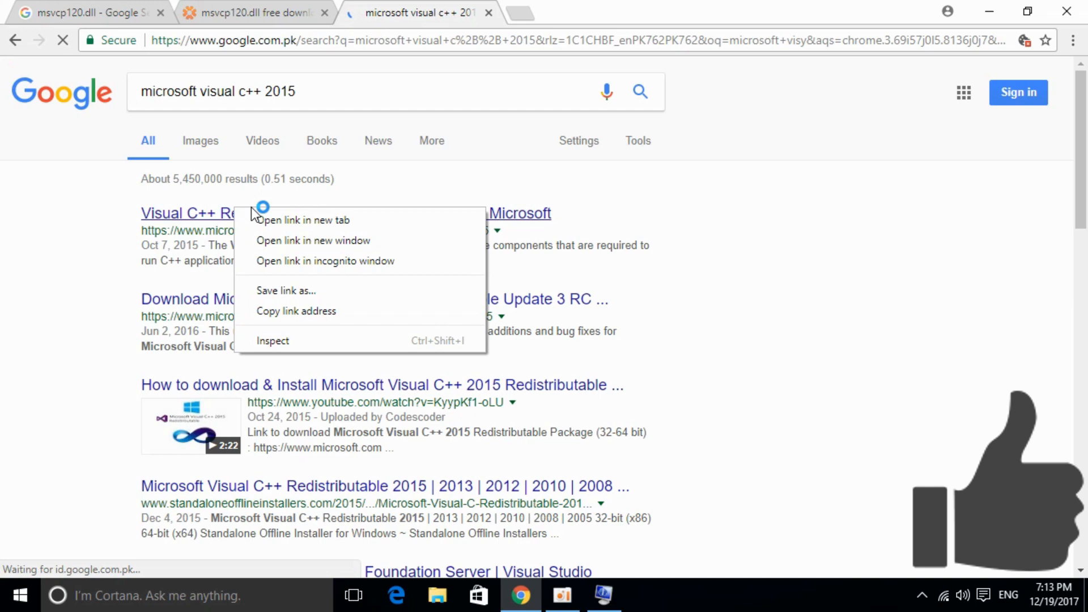
click(304, 220)
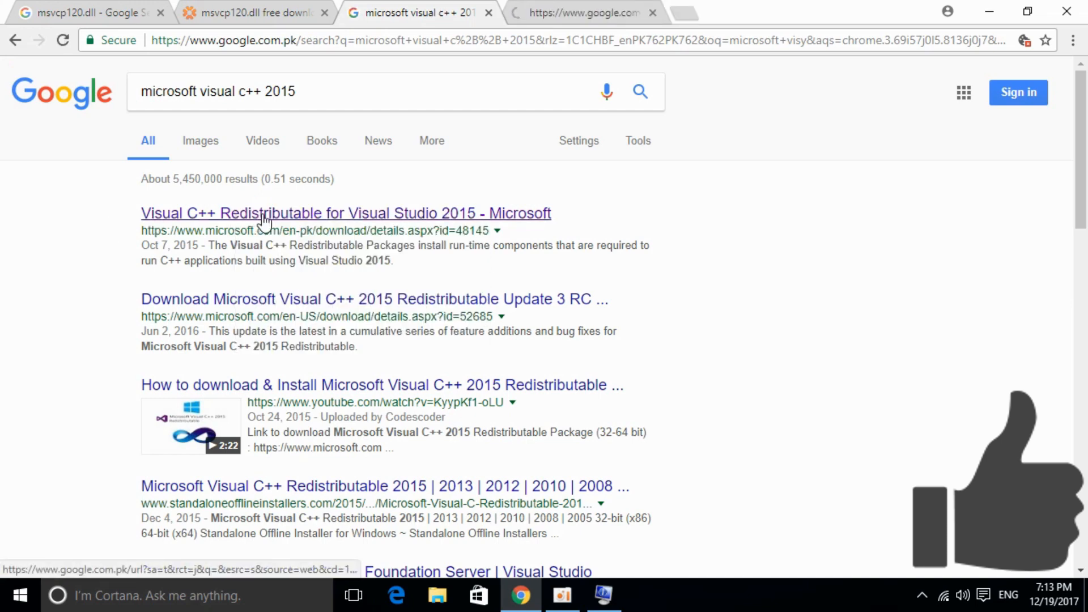
click(346, 213)
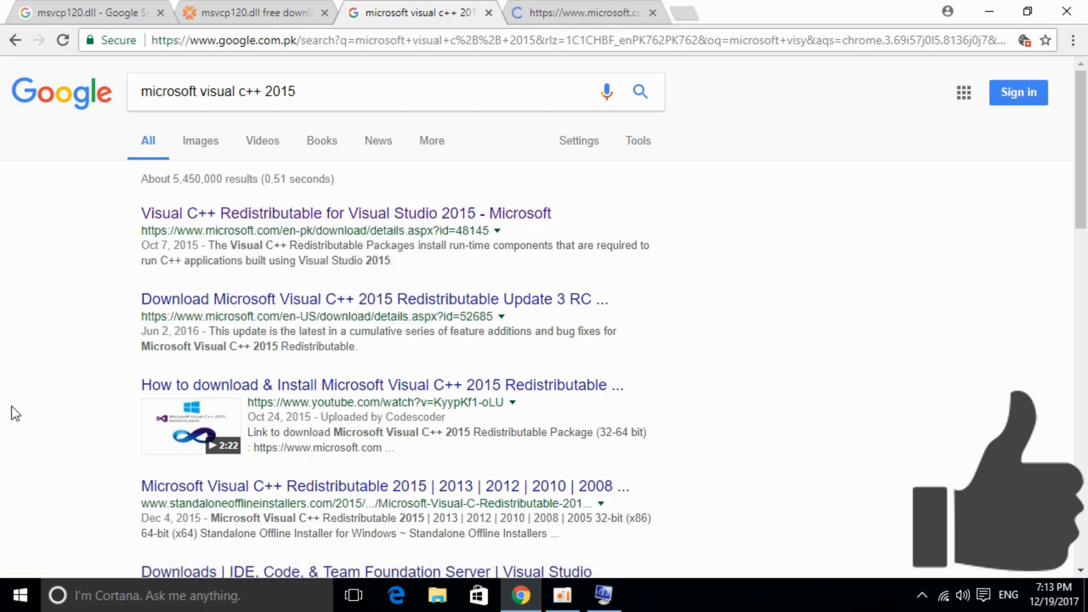
click(346, 213)
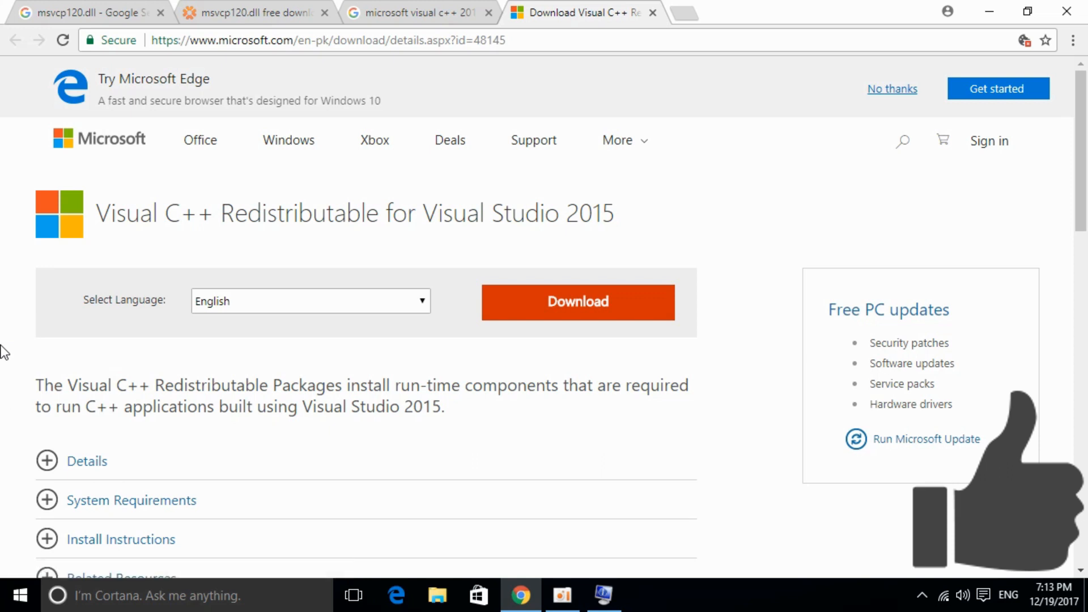
mouse_move(10, 349)
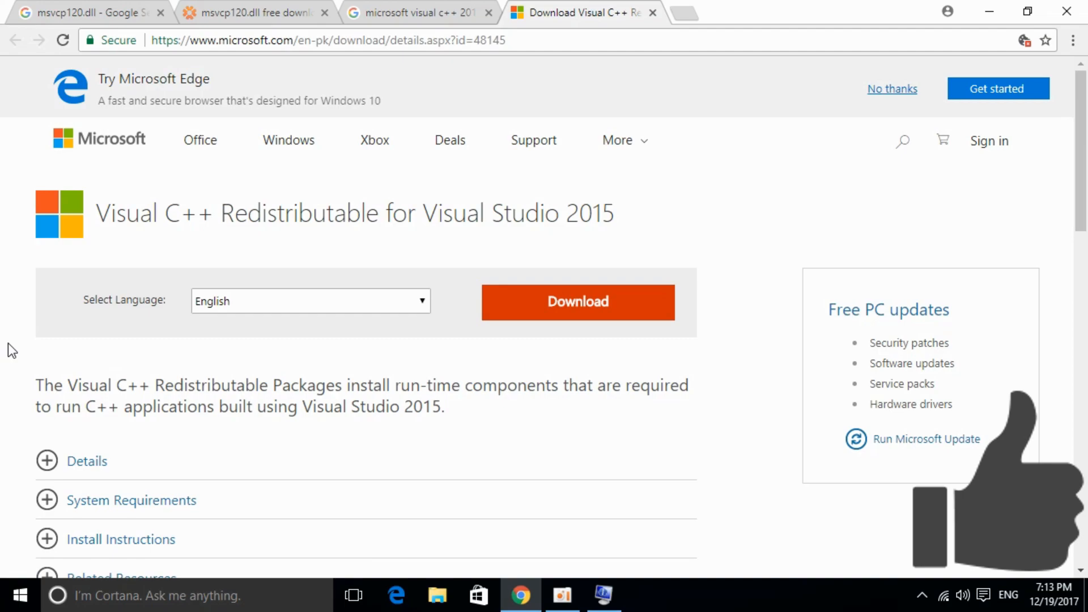